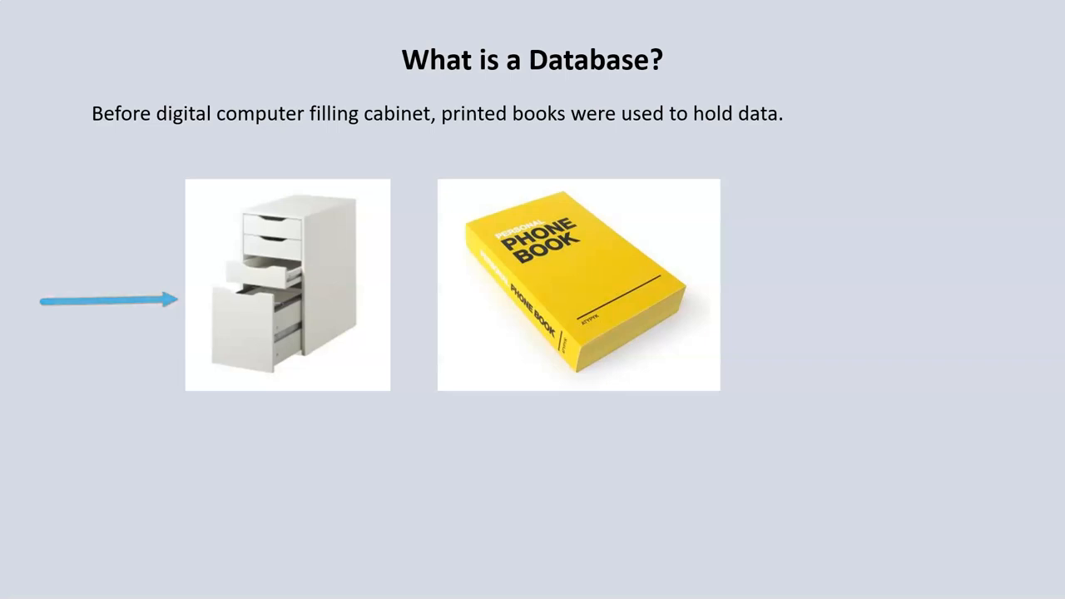
- Advance the 'What is a Database?' slide so the blue arrow over the filing cabinet disappears
click(108, 300)
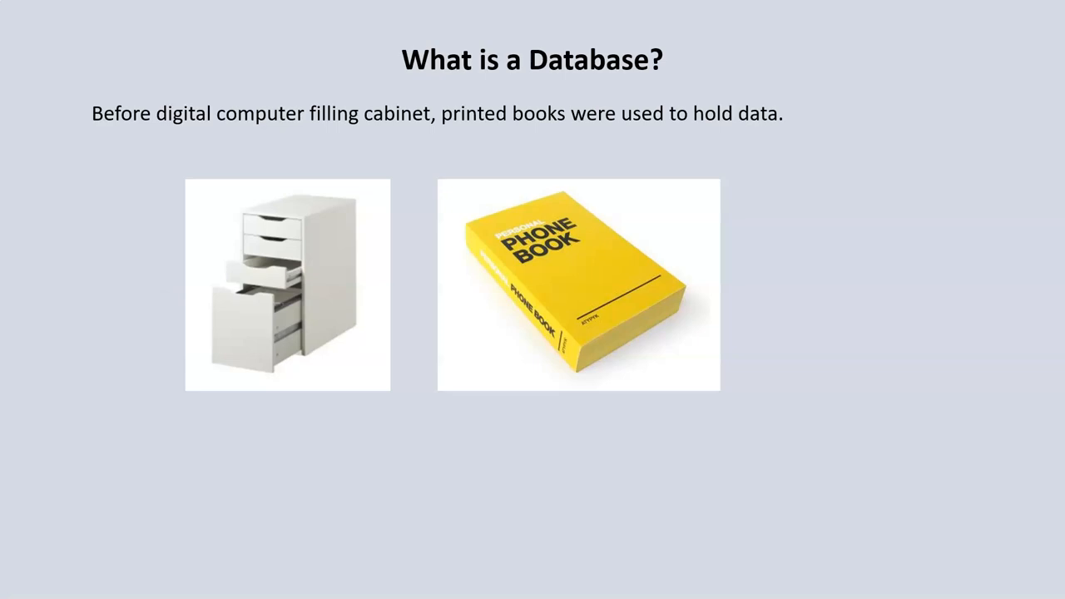